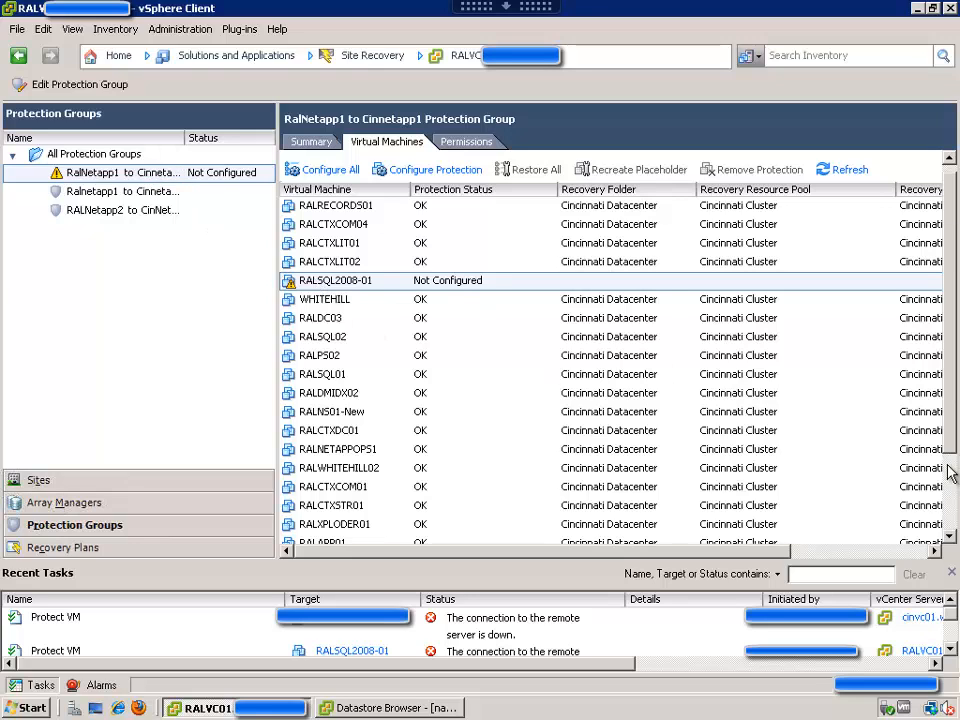
Review RALSQL2008-01's protection properties, including hard disk 3's protected file location
scroll("down", 3)
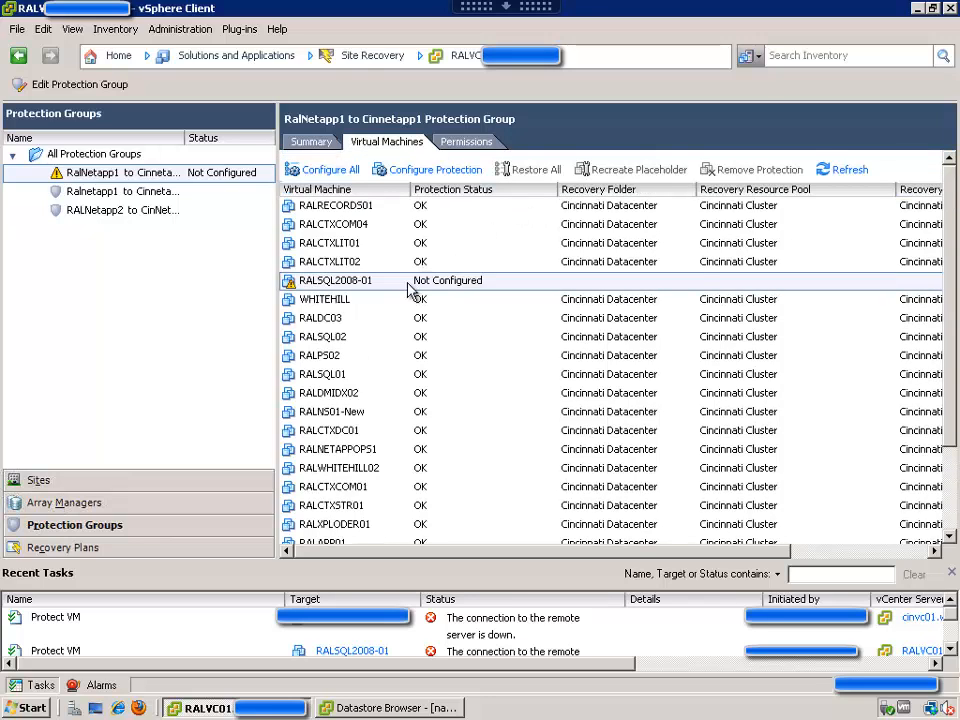
right_click(334, 280)
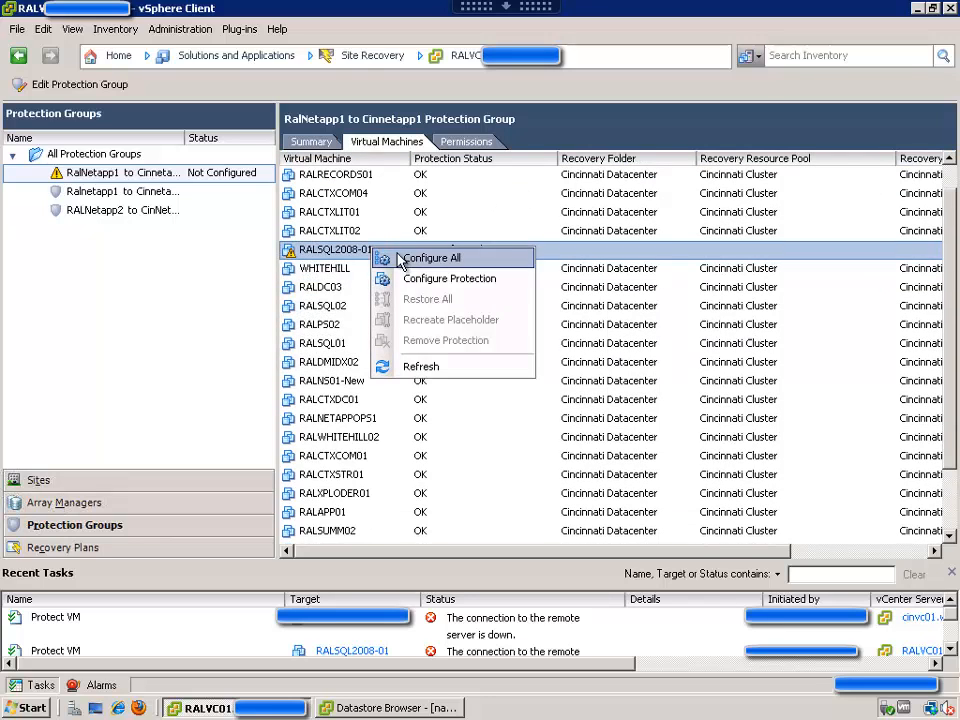
left_click(430, 258)
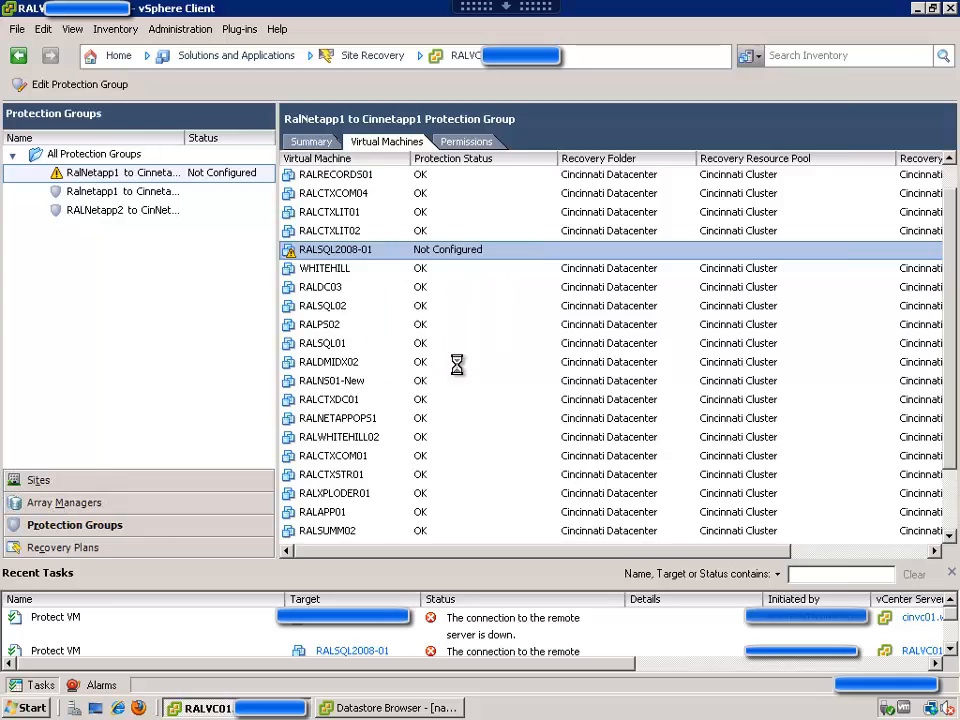
double_click(335, 249)
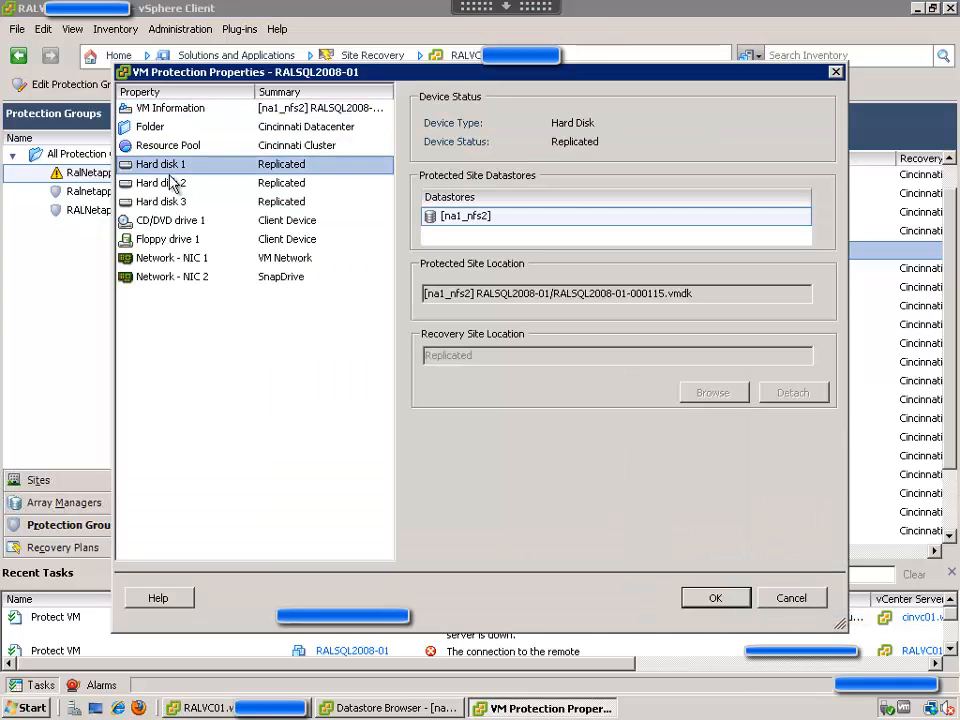
left_click(160, 201)
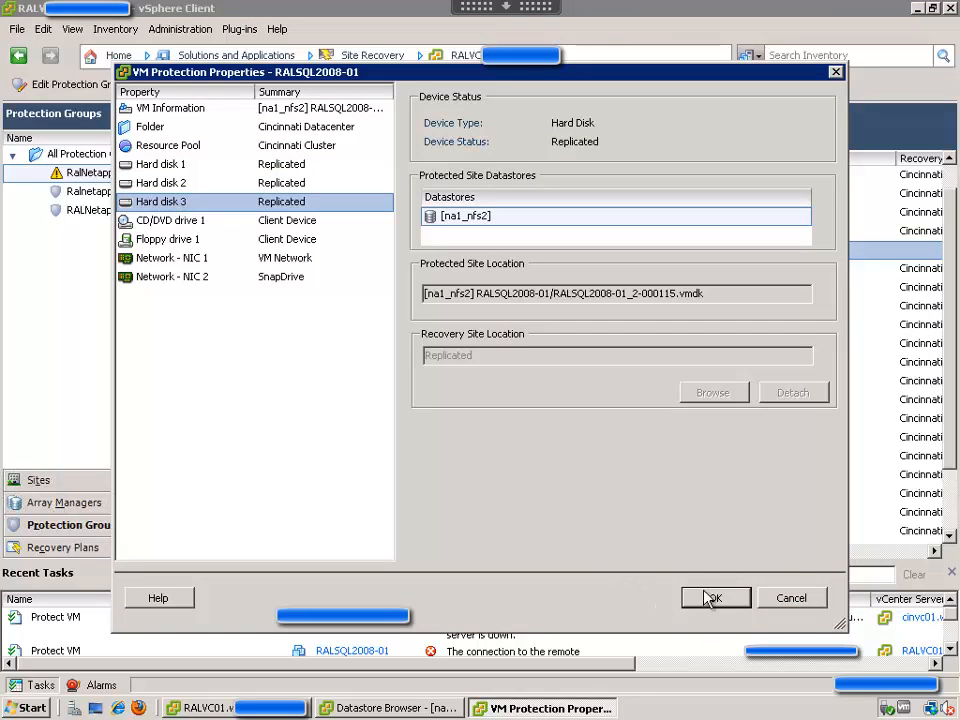
left_click(714, 597)
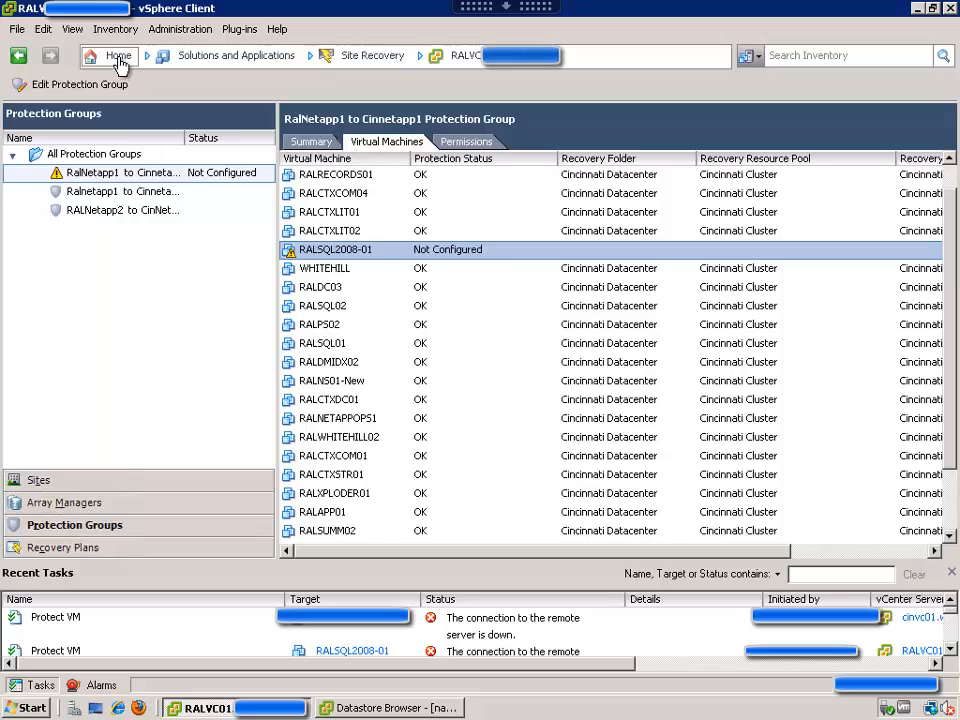
From Home, check RALSQL2008-01's Snapshot Manager and confirm it lists no snapshots
left_click(119, 55)
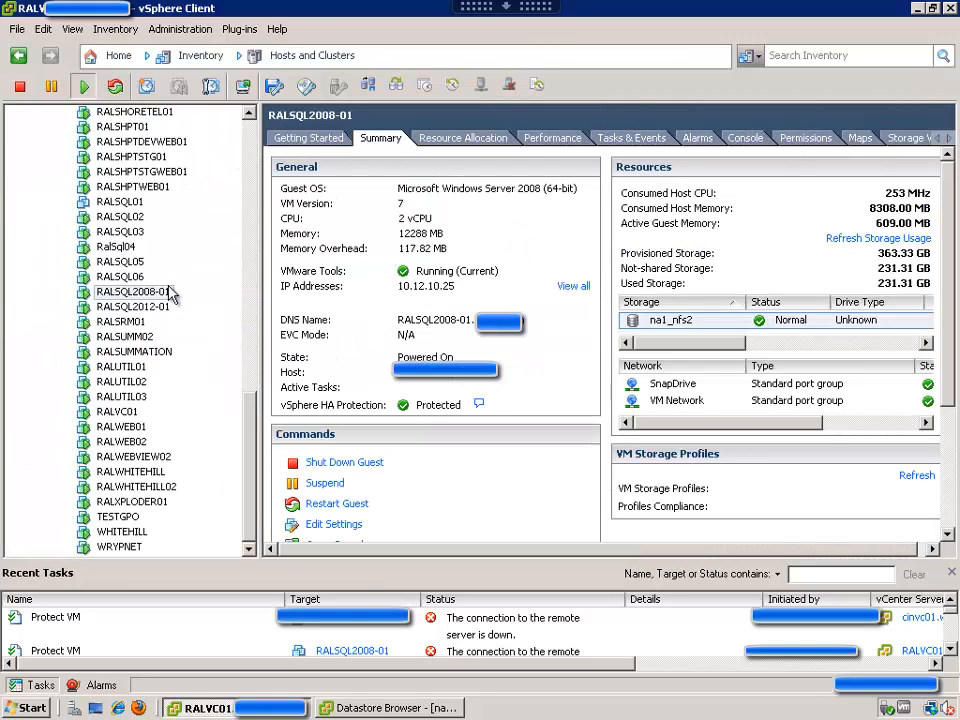
left_click(133, 291)
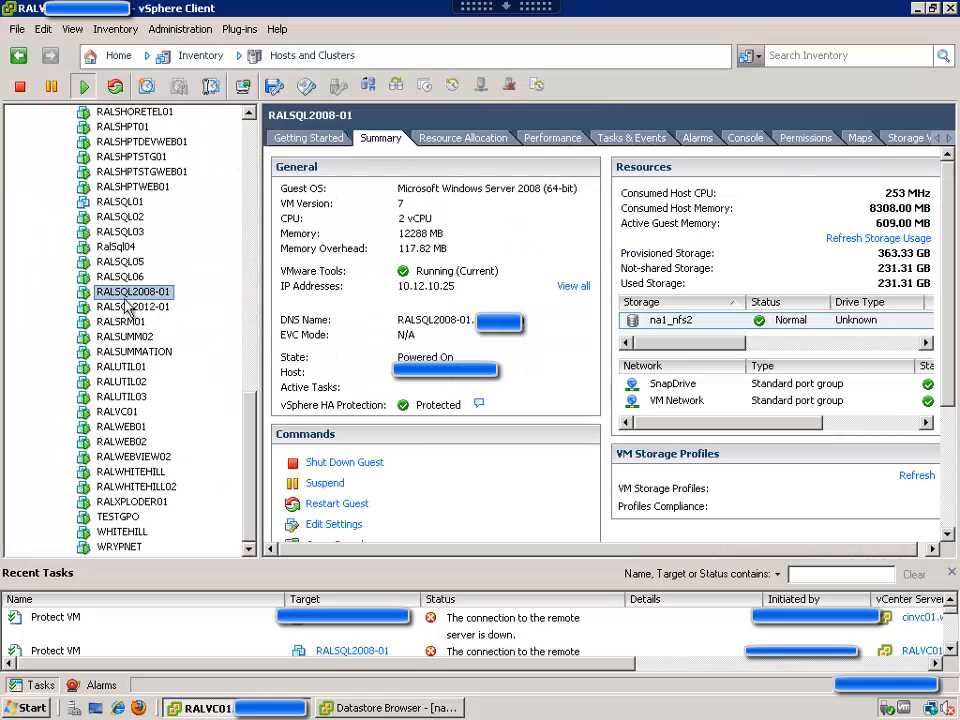
right_click(133, 291)
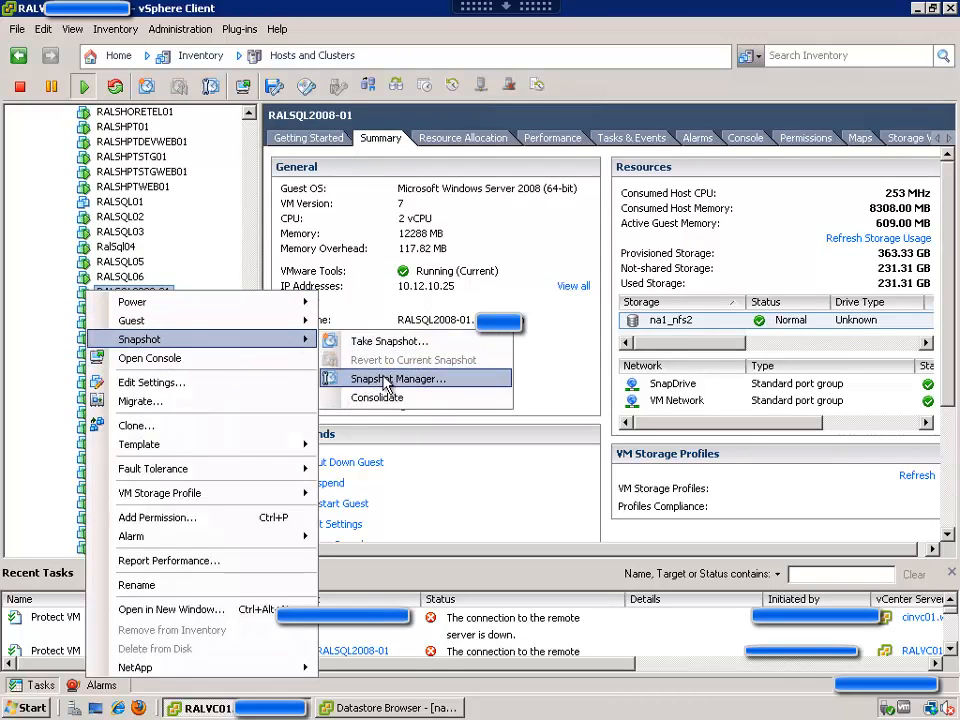
left_click(397, 378)
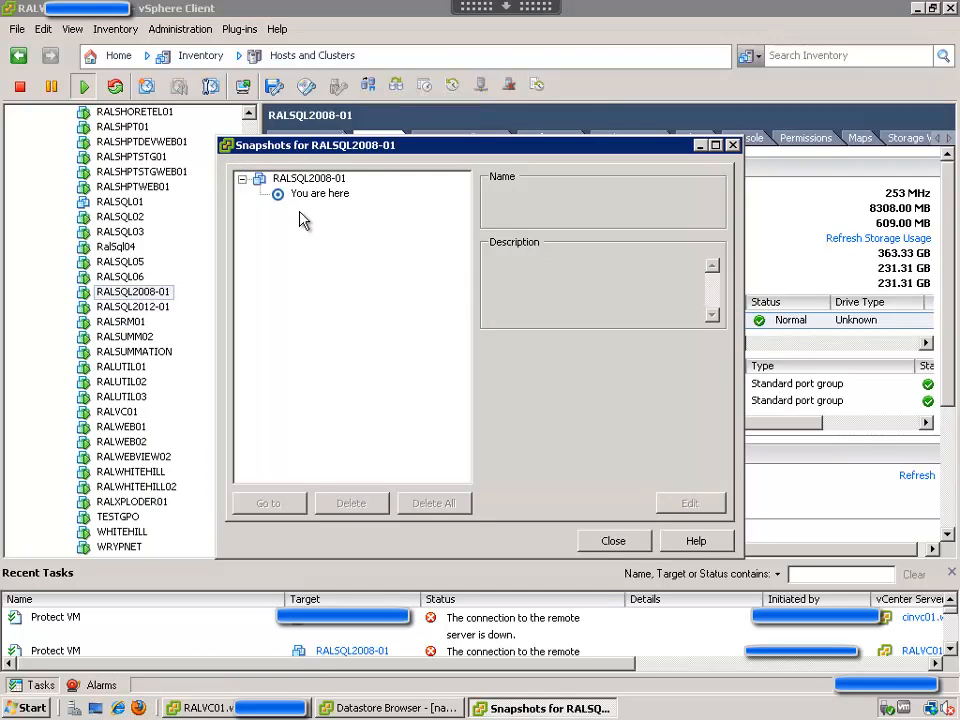
mouse_move(435, 393)
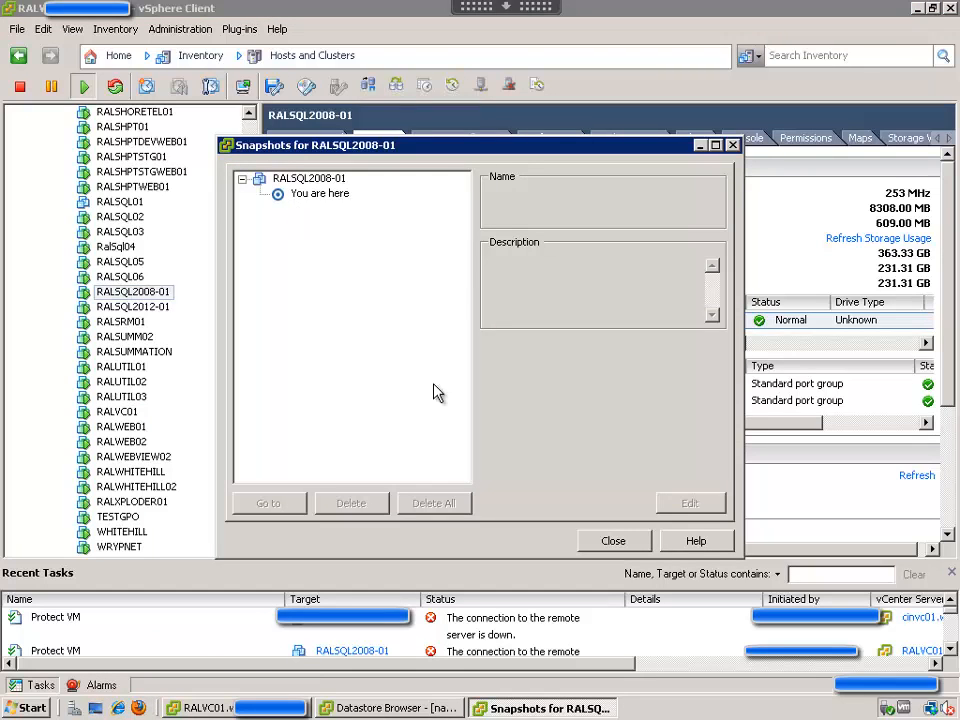
mouse_move(658, 407)
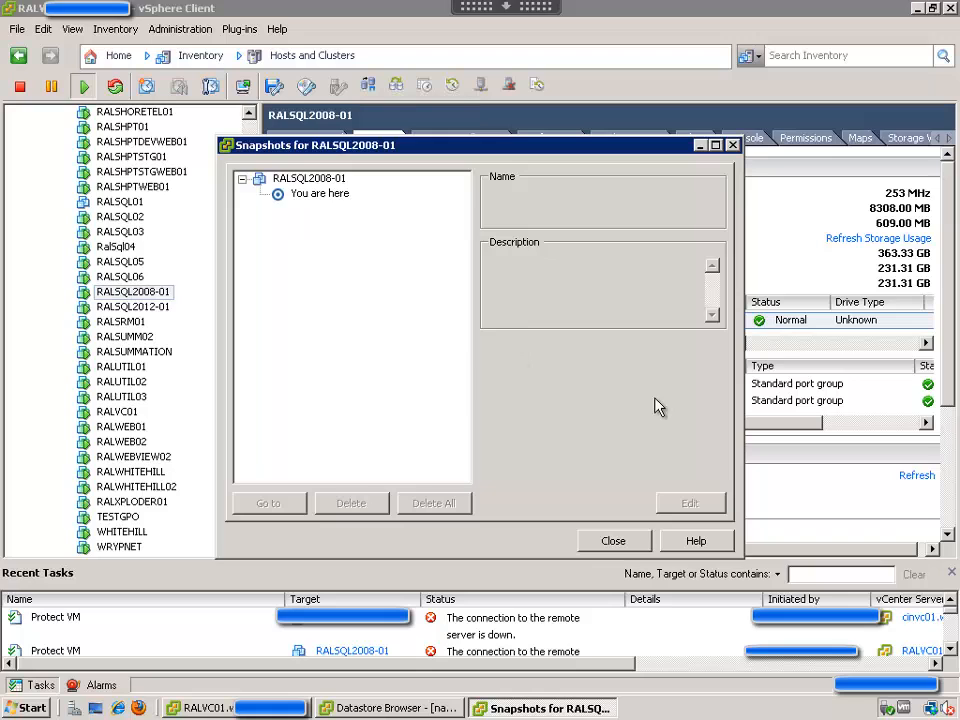
left_click(613, 540)
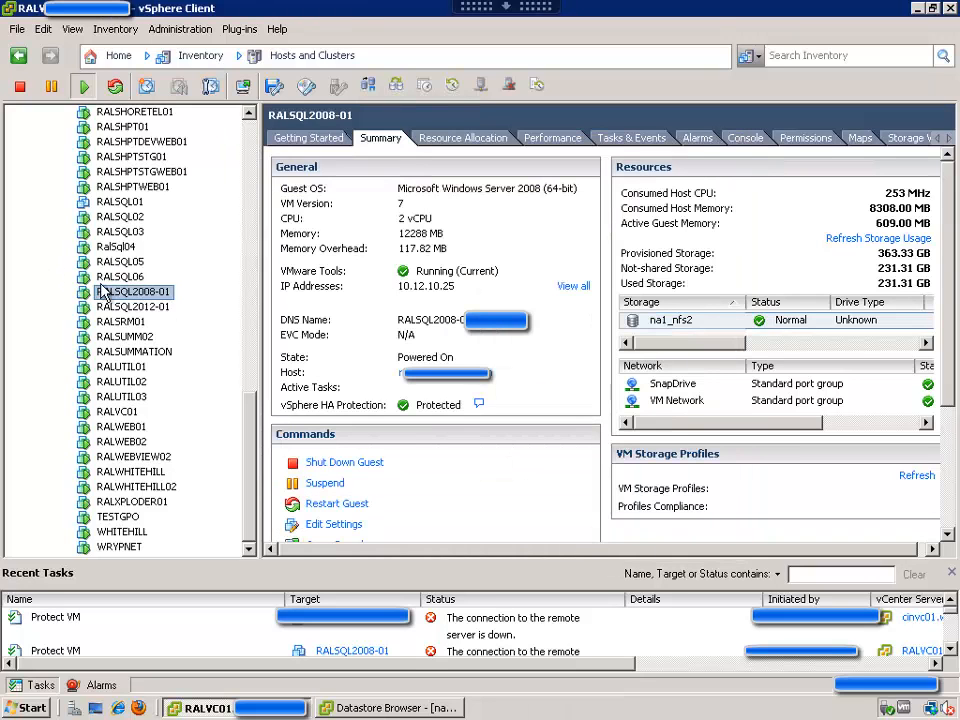
right_click(133, 292)
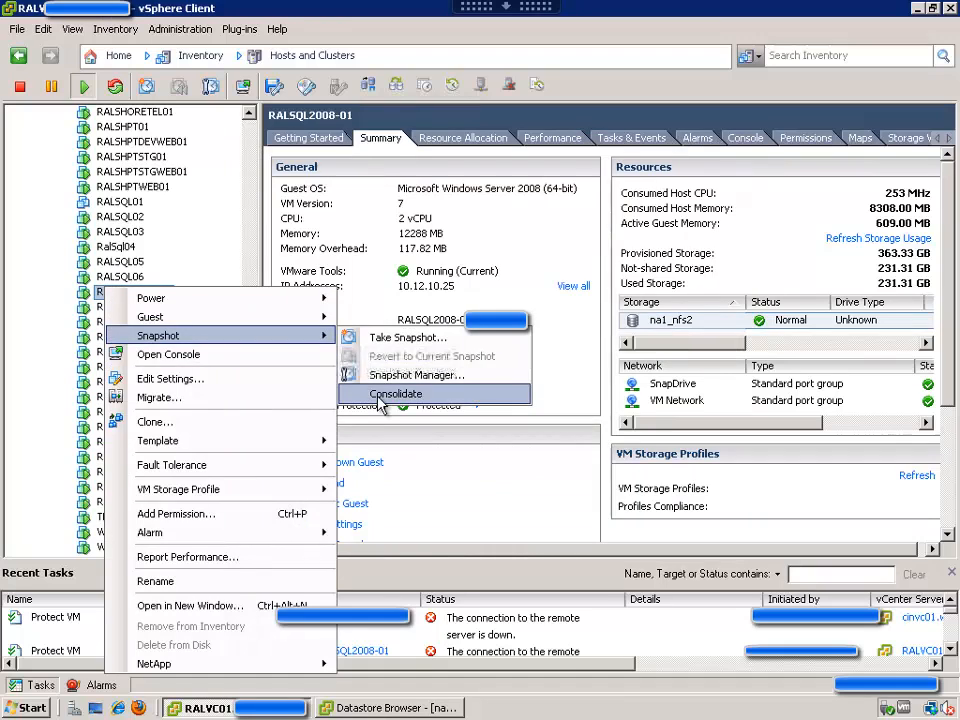
mouse_move(168, 354)
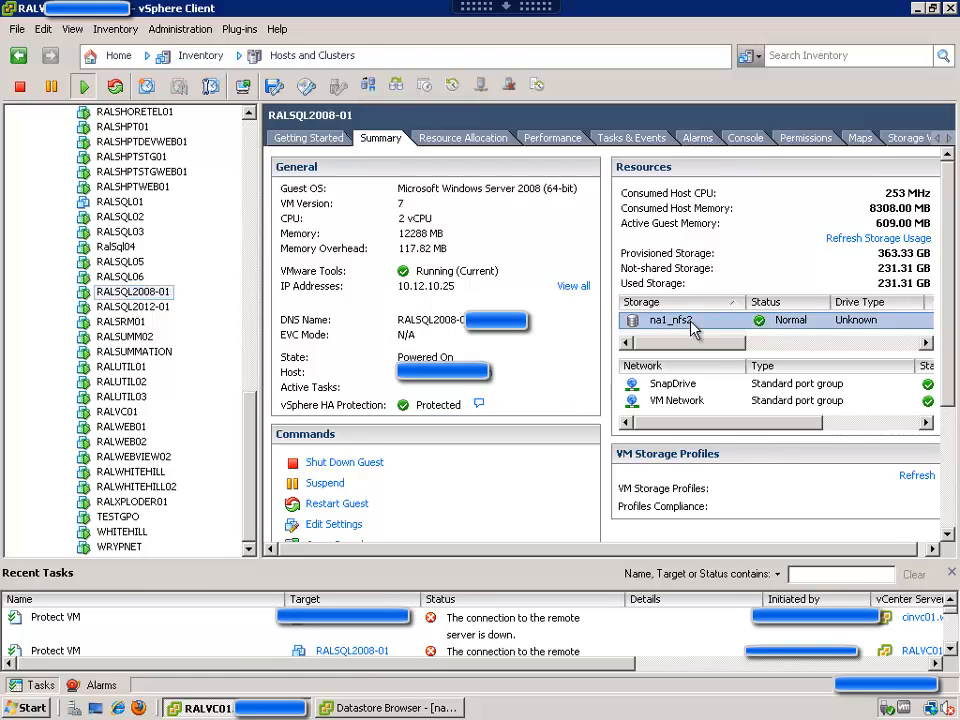
Browse na1_nfs2 and inspect RALSQL2008-01's .vmx, .vmsd and -000073.vmdk files
right_click(670, 320)
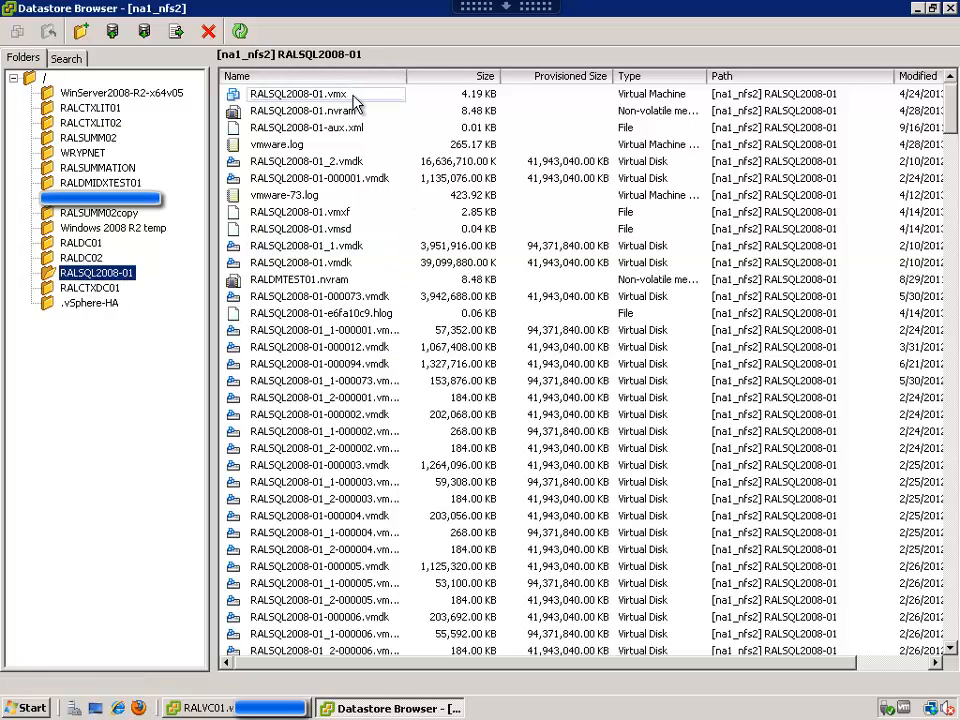
left_click(298, 93)
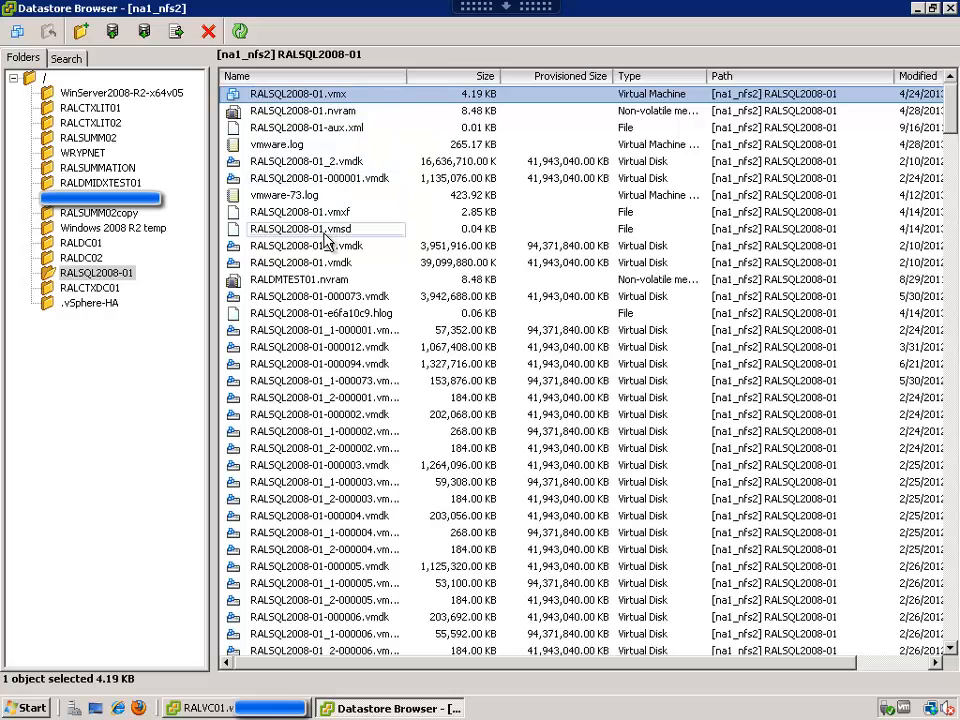
left_click(300, 229)
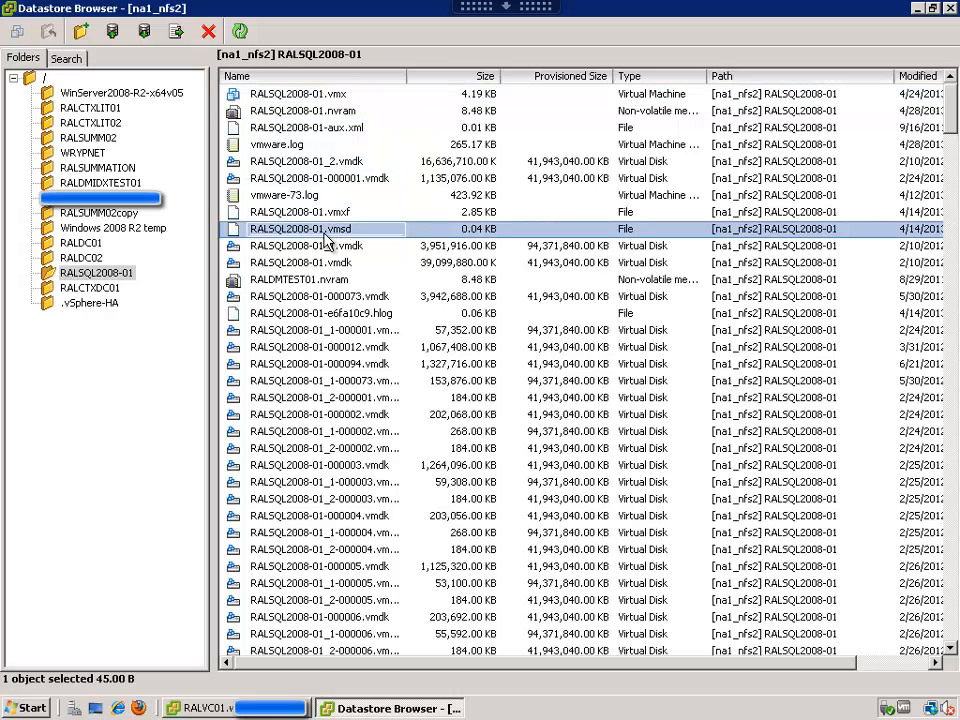
left_click(320, 296)
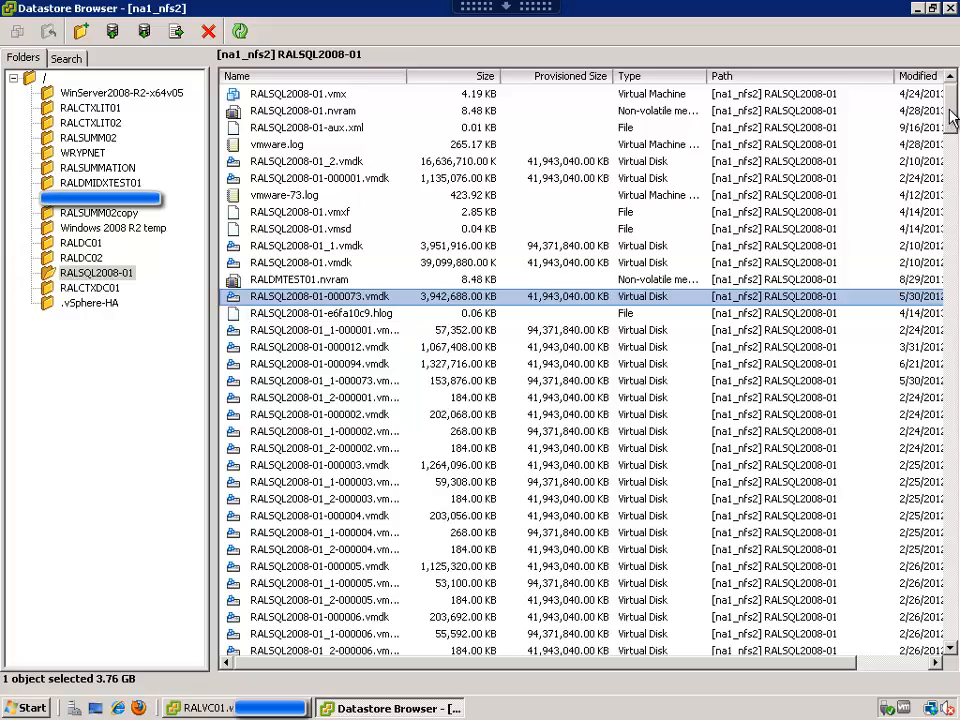
Scroll to the folder's end to see the -000115 delta disks and April 2013 logs
scroll("down", 3)
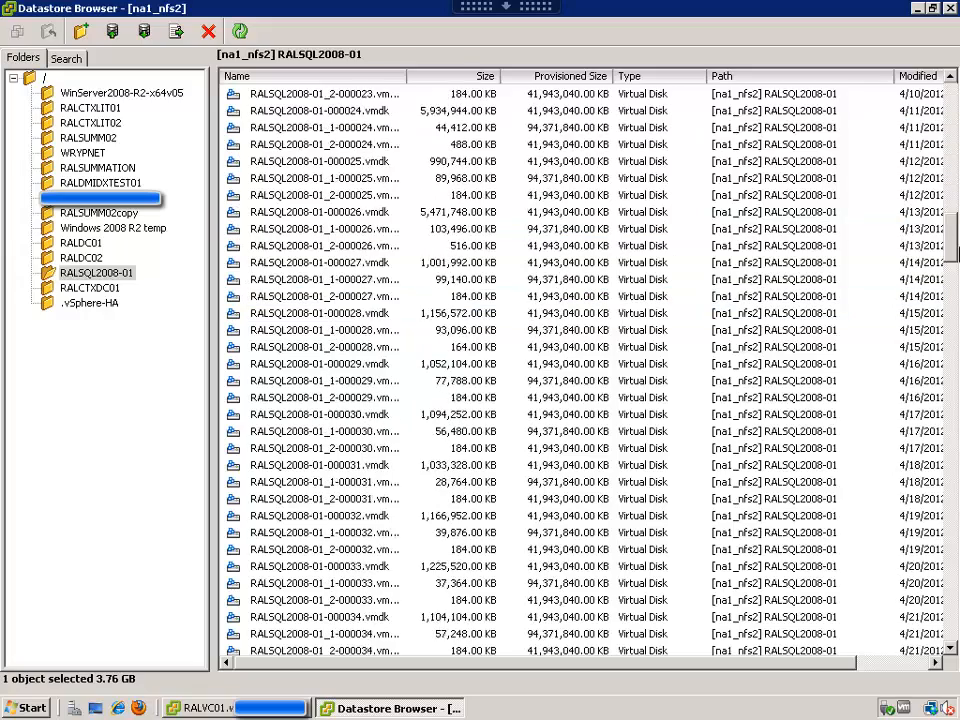
scroll("down", 3)
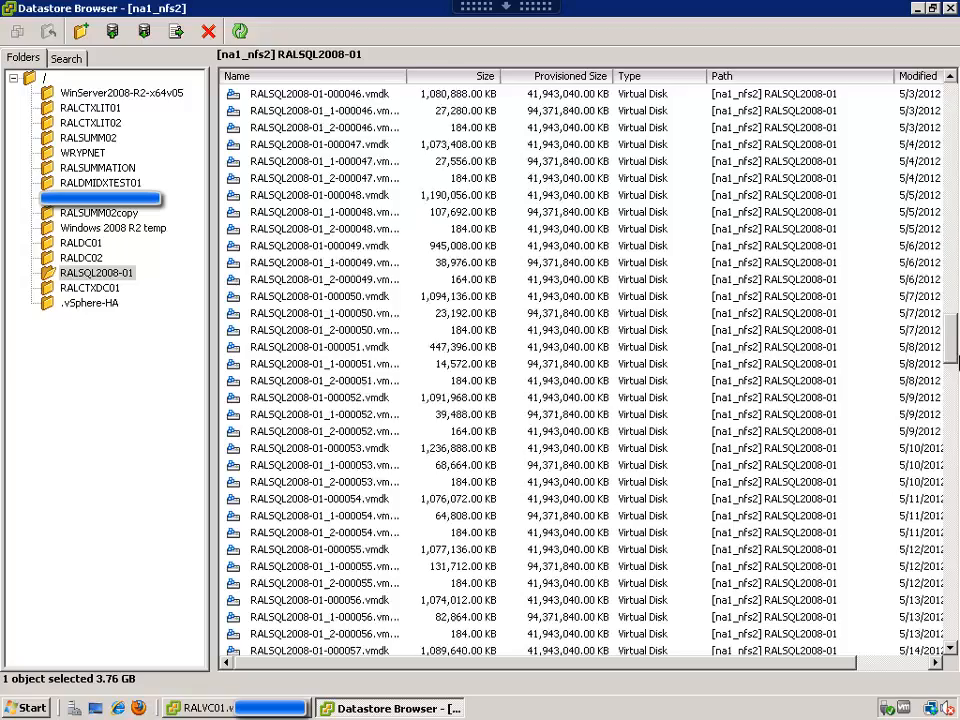
scroll("down", 3)
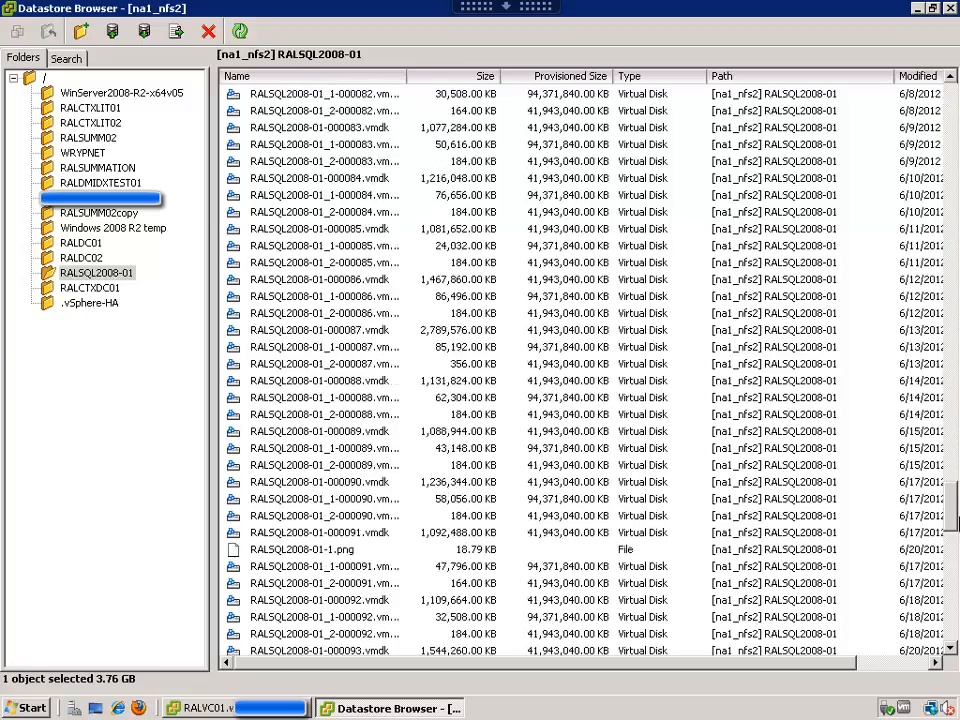
scroll("down", 3)
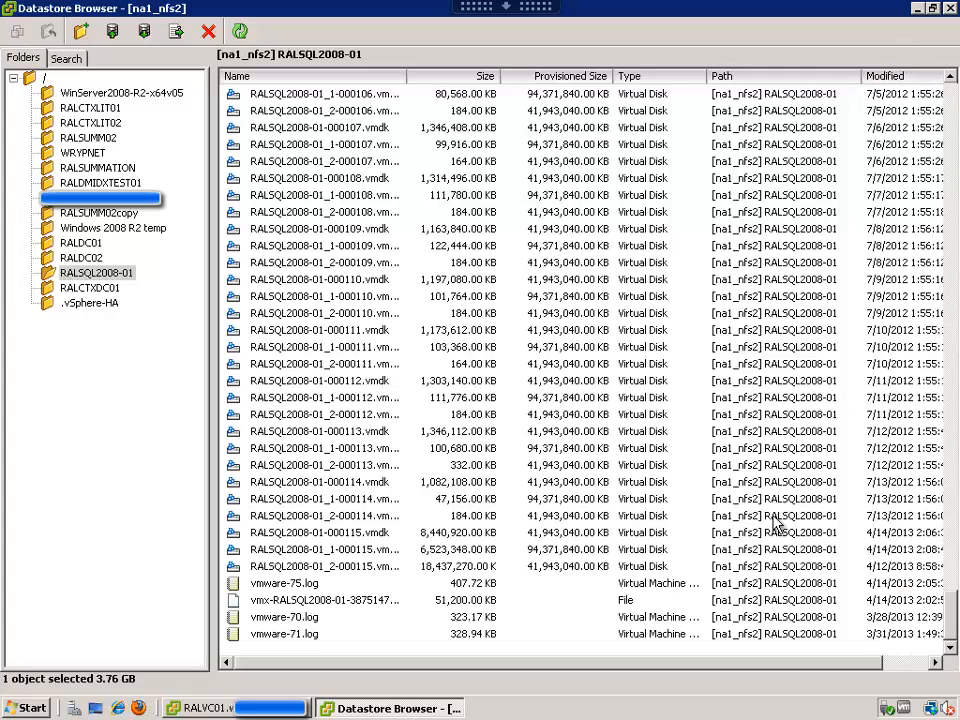
mouse_move(680, 540)
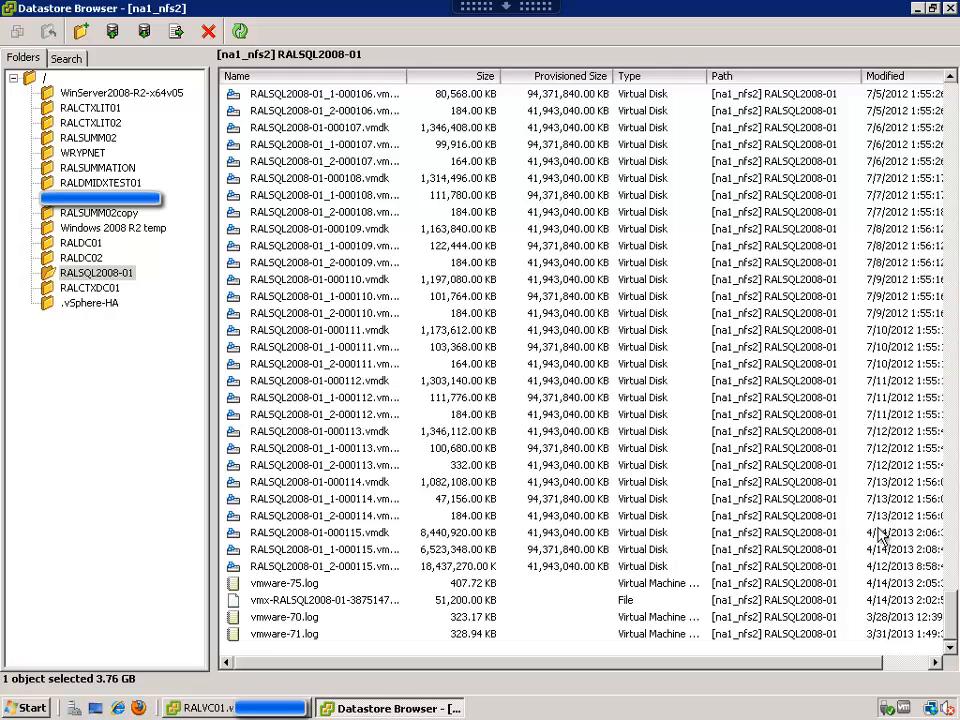
Check a delta disk's size, then scroll up to the oldest February 2012 delta disks
left_click(320, 228)
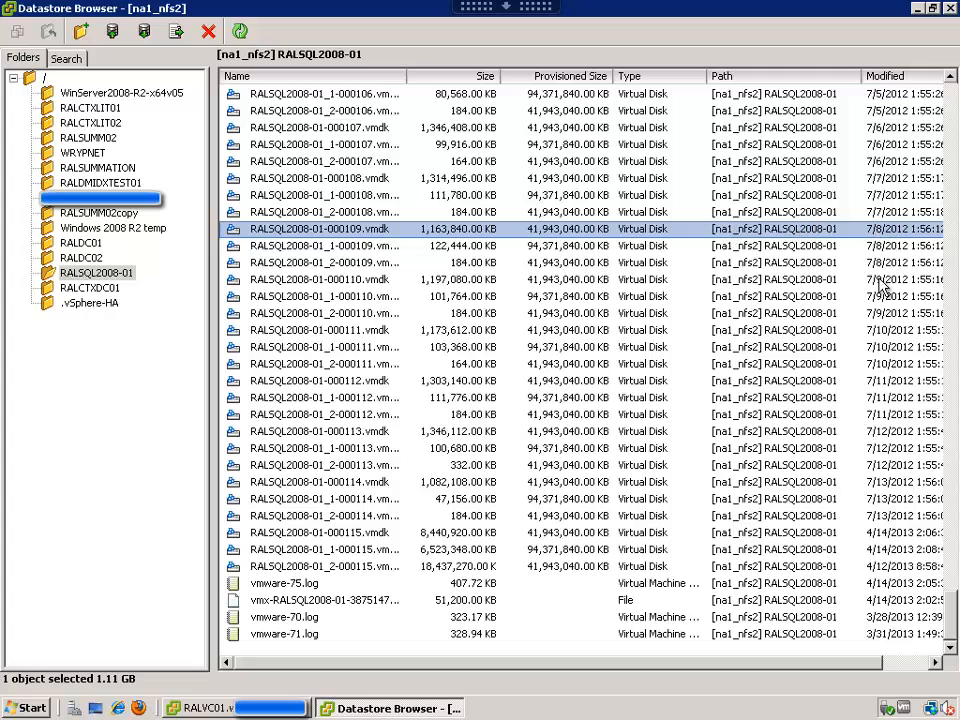
scroll("up", 3)
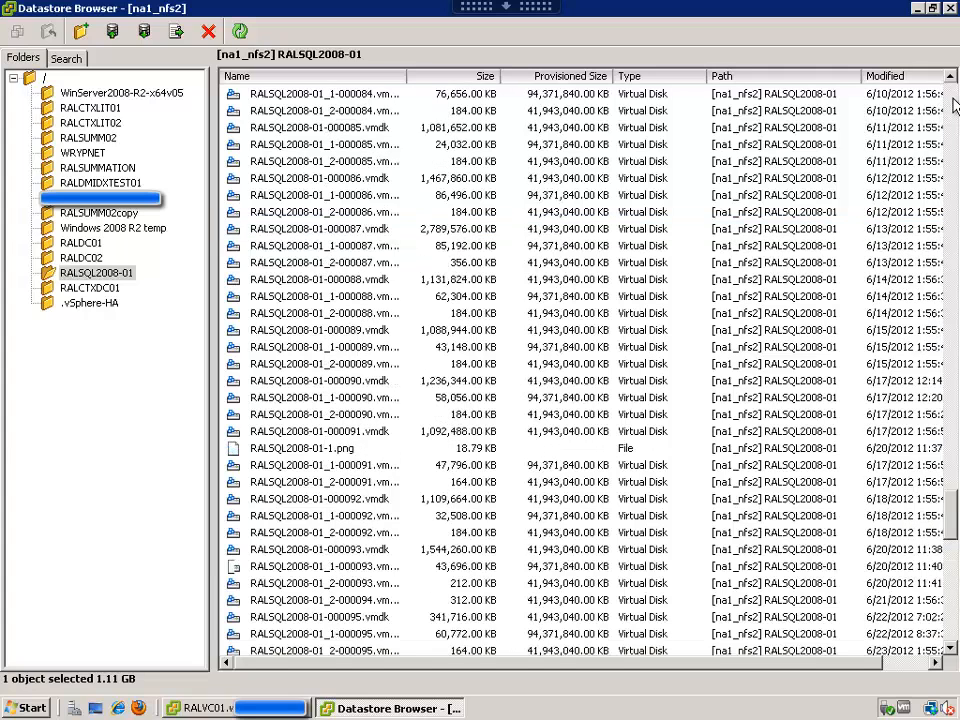
scroll("up", 3)
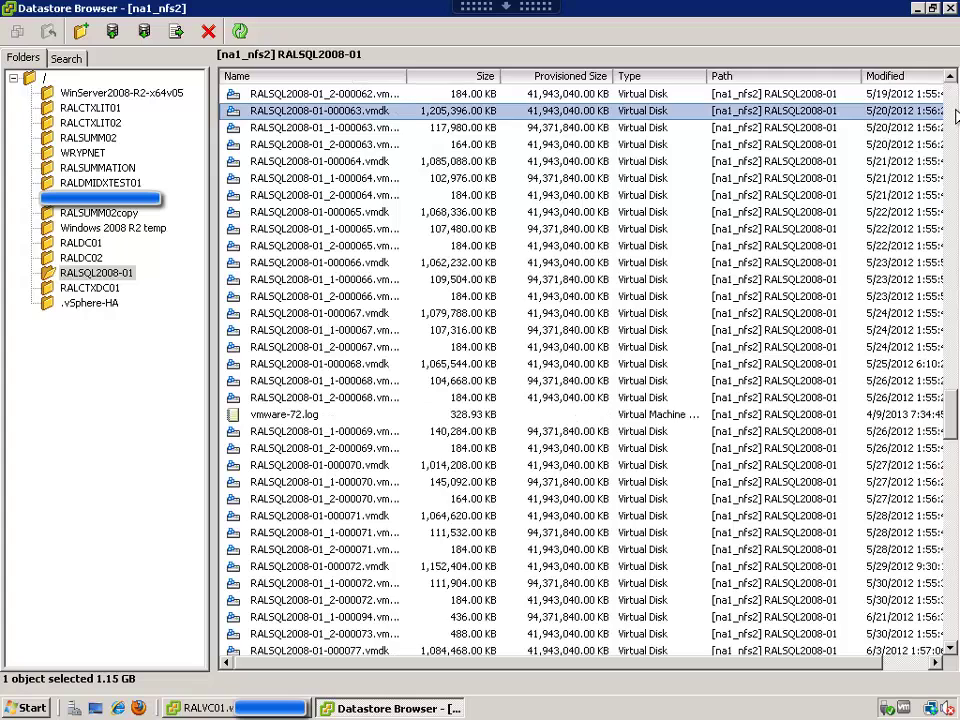
scroll("up", 3)
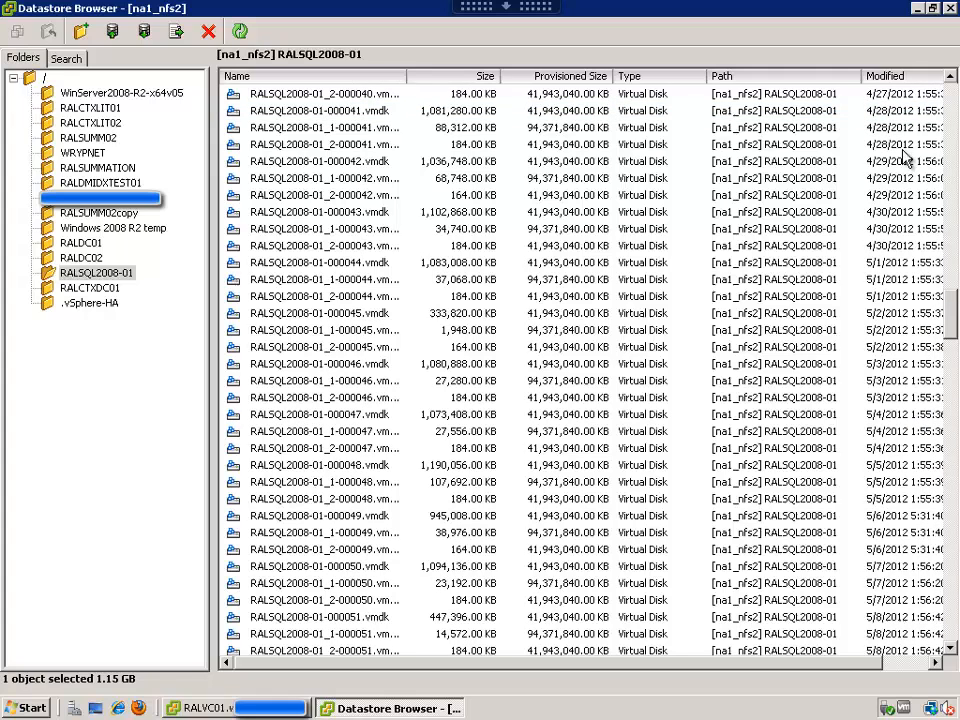
mouse_move(935, 112)
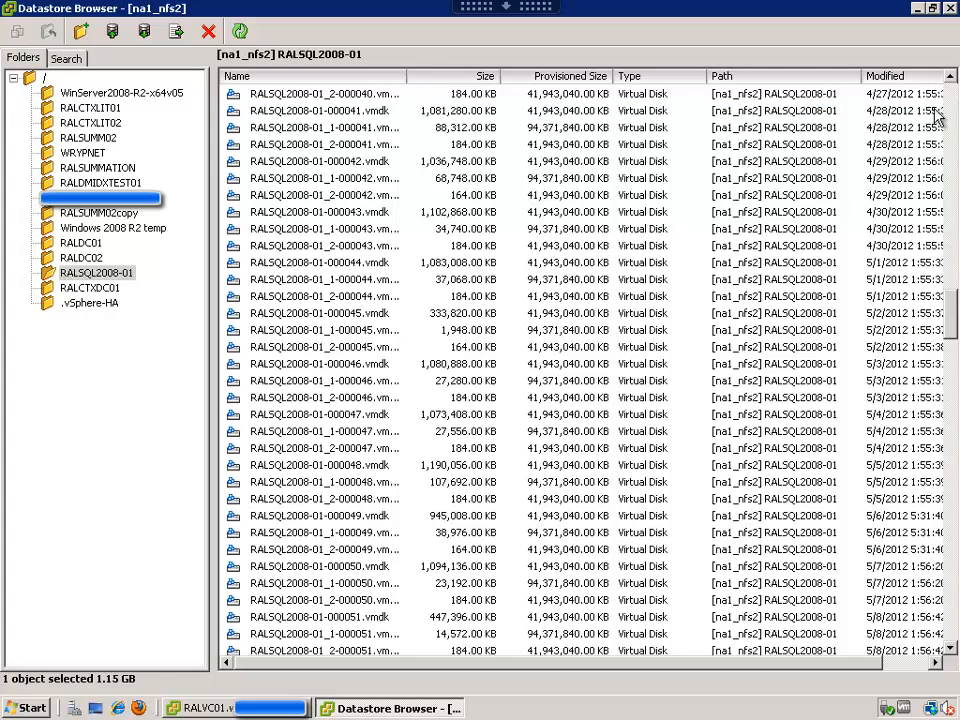
scroll("up", 3)
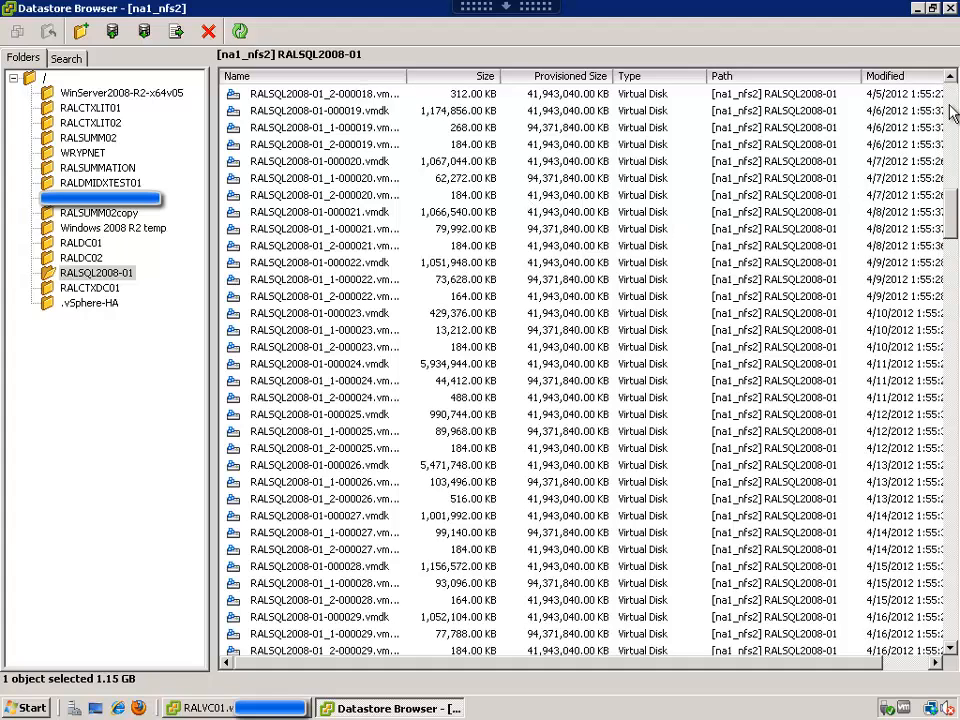
scroll("up", 3)
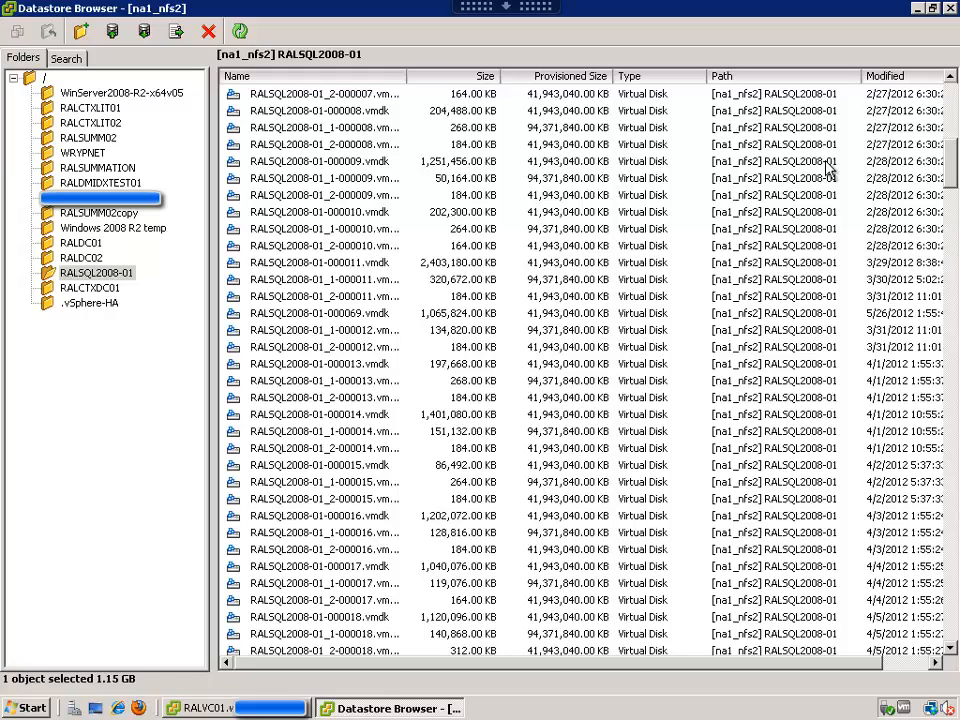
mouse_move(925, 185)
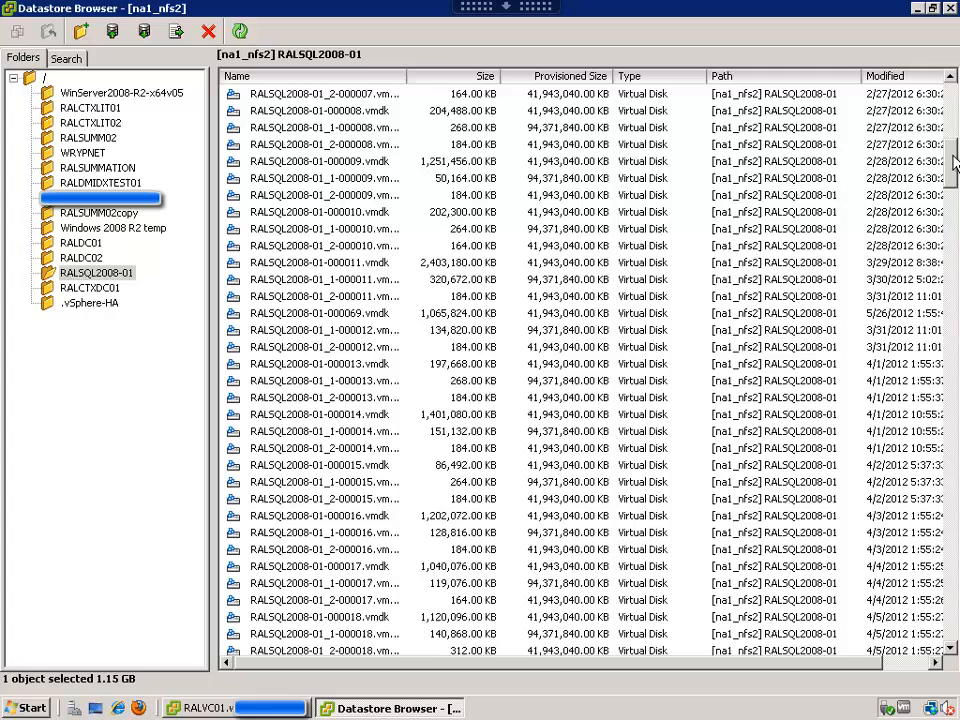
Scroll back down through the chain to 000115 and the April 2013 logs
scroll("down", 3)
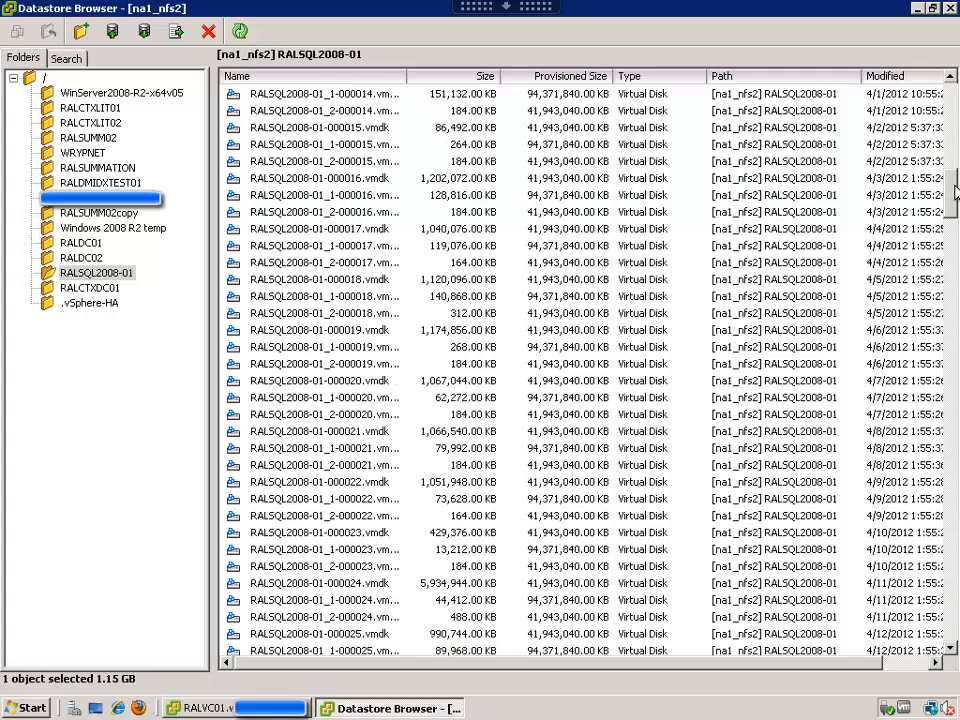
scroll("down", 3)
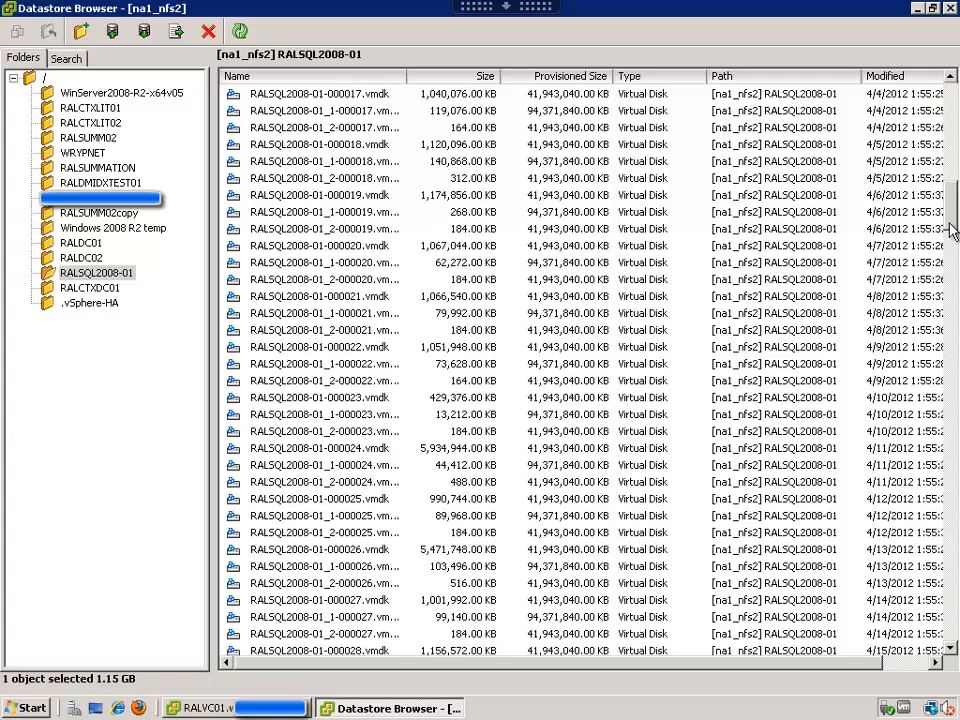
scroll("down", 3)
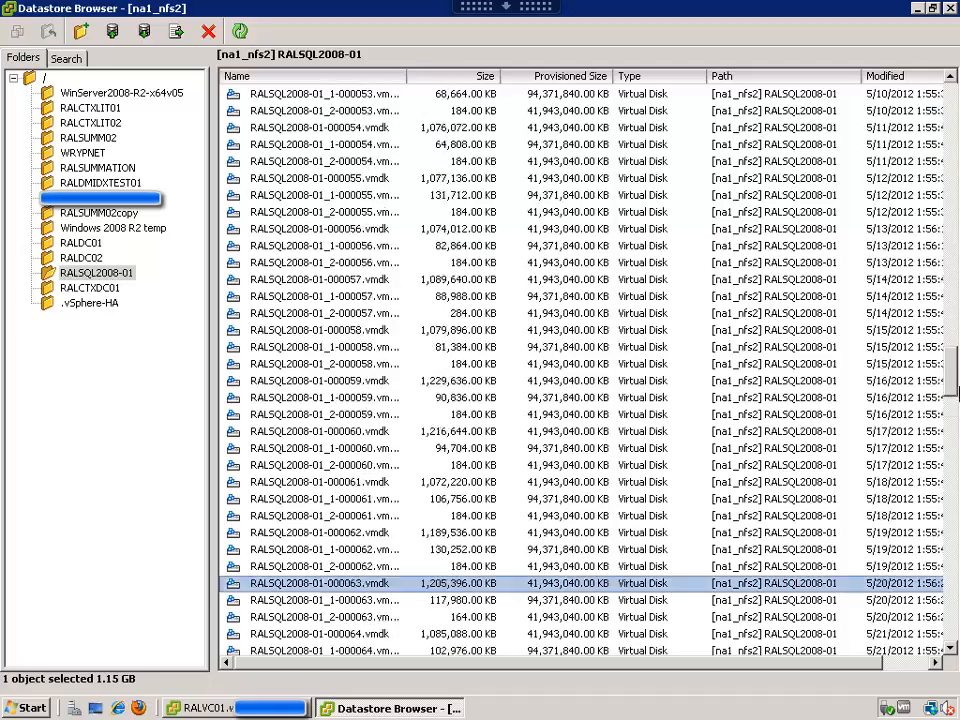
scroll("down", 3)
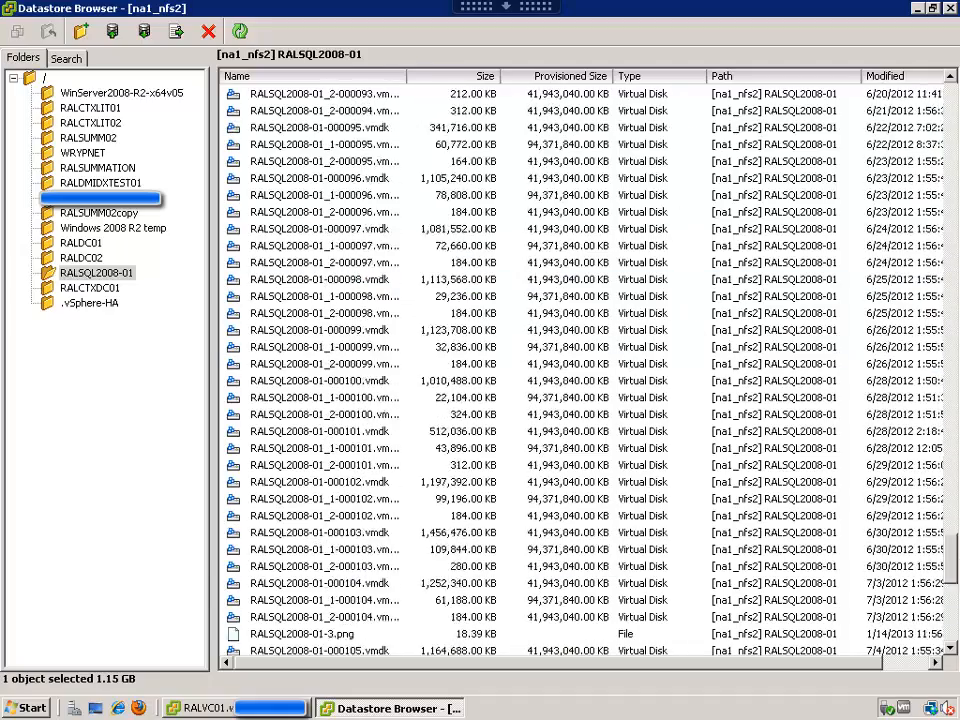
scroll("down", 3)
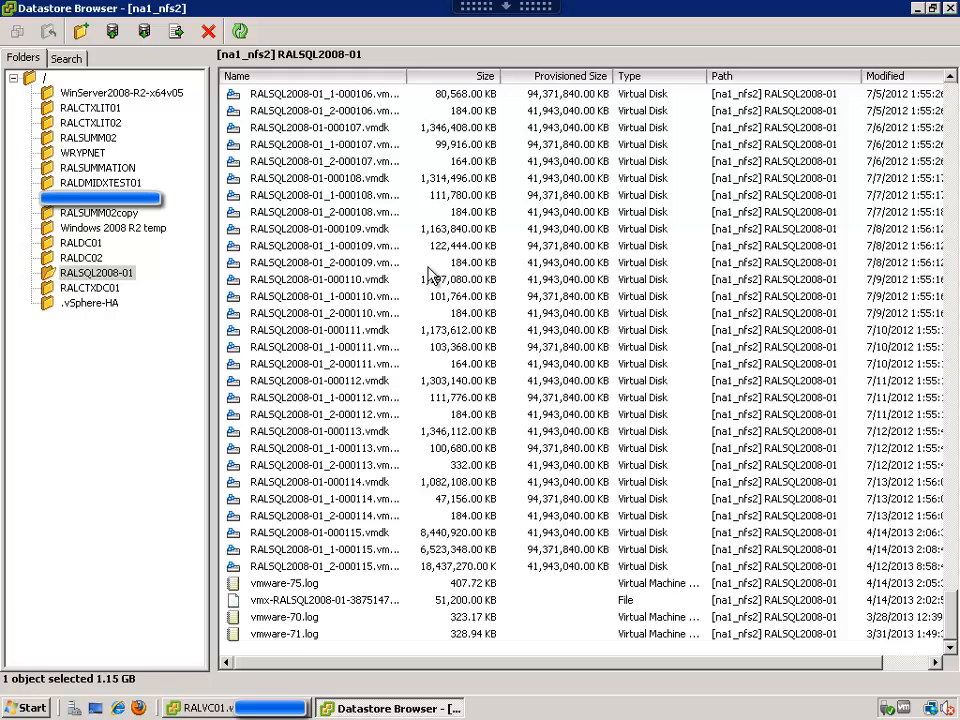
mouse_move(560, 353)
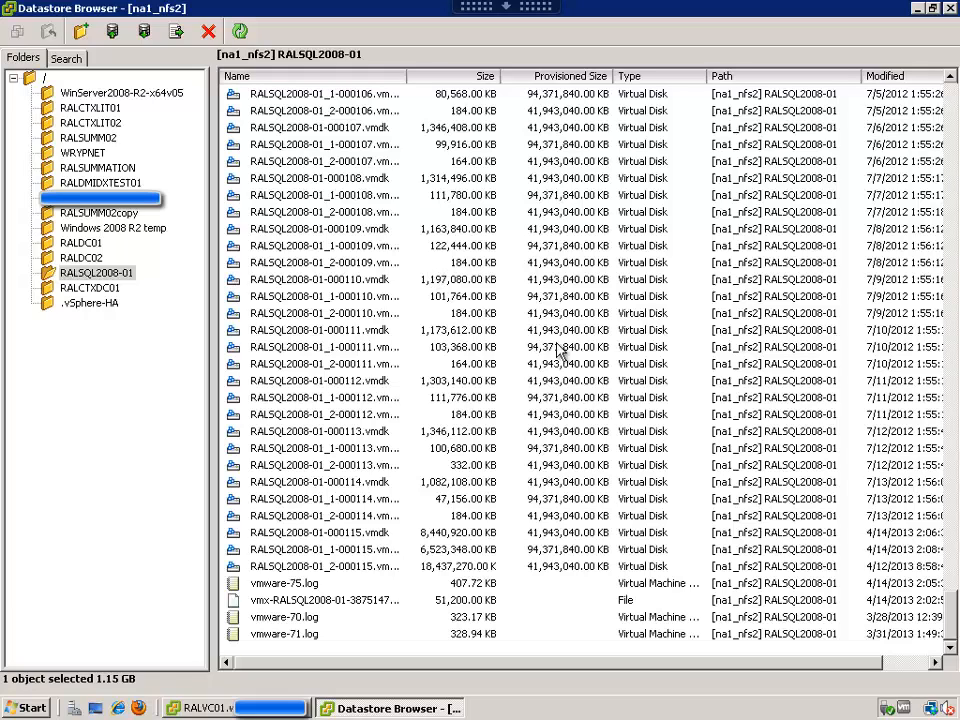
mouse_move(620, 472)
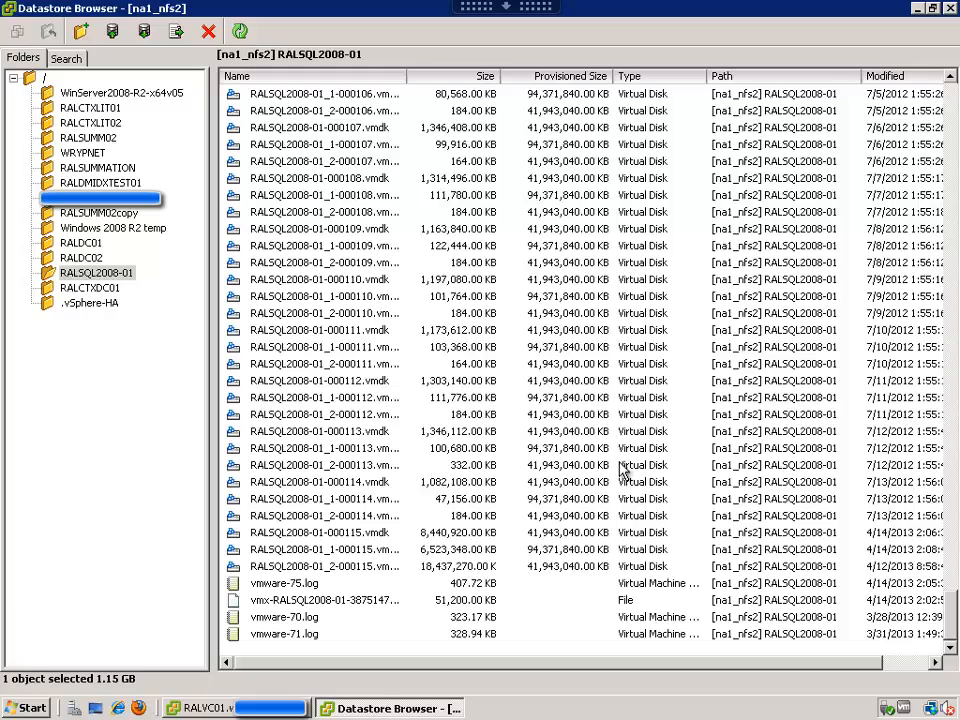